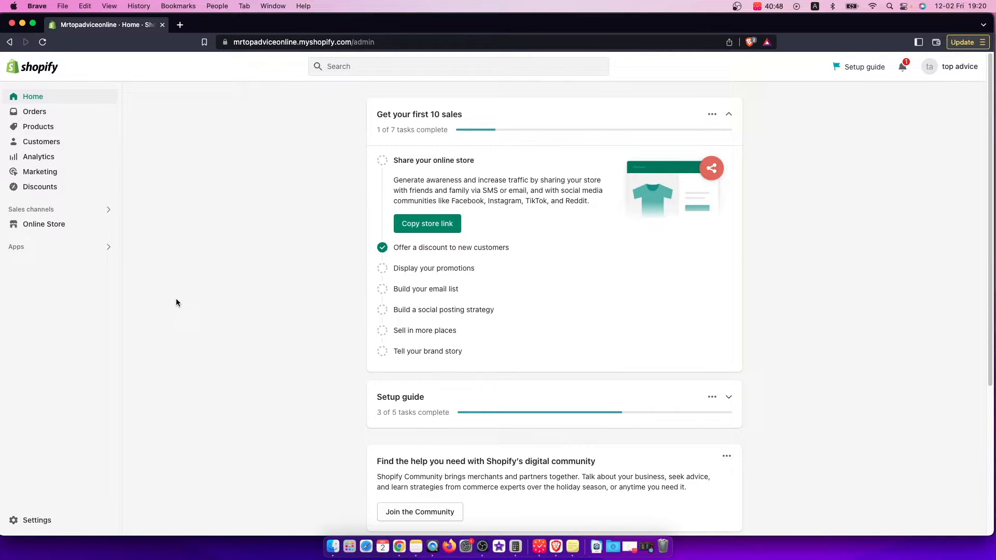
{"action": "mouse_move", "coordinate": [209, 278]}
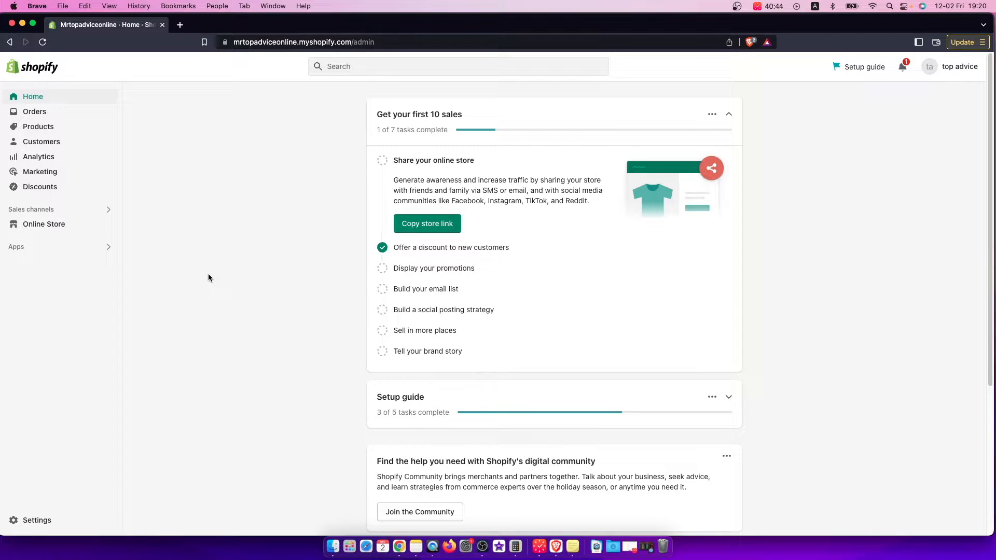
{"action": "mouse_move", "coordinate": [2, 89]}
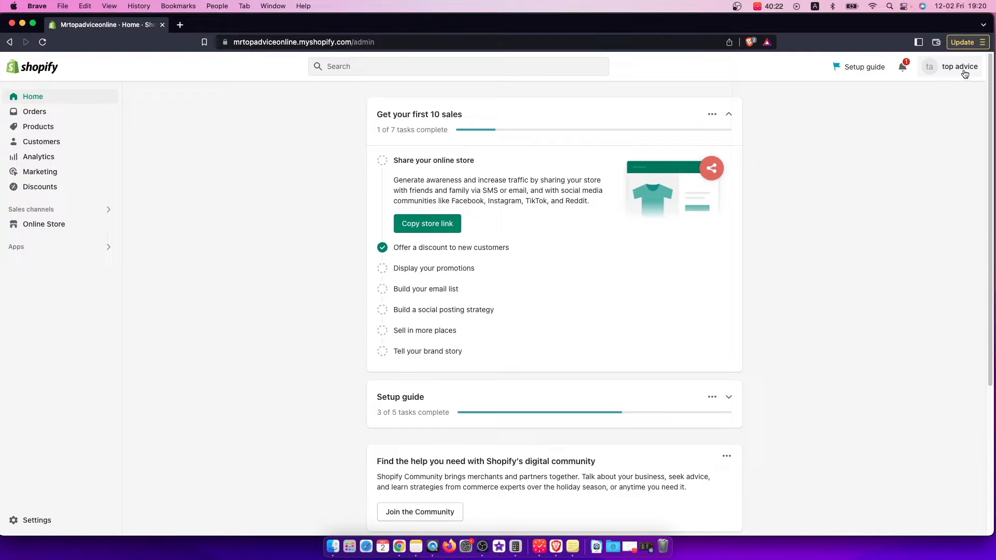
Reach the Manage account profile page from the account menu at top right.
{"action": "left_click", "coordinate": [959, 66]}
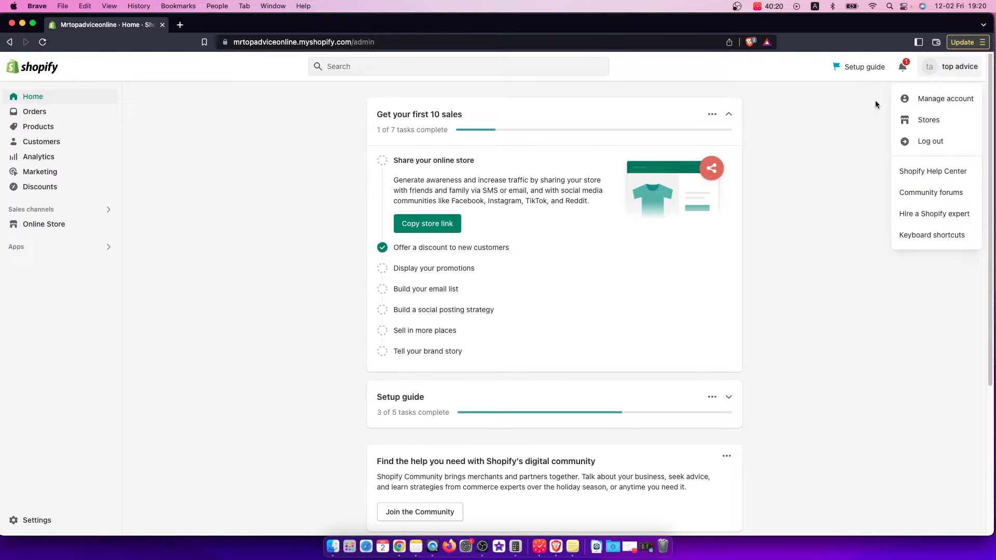
{"action": "mouse_move", "coordinate": [944, 99]}
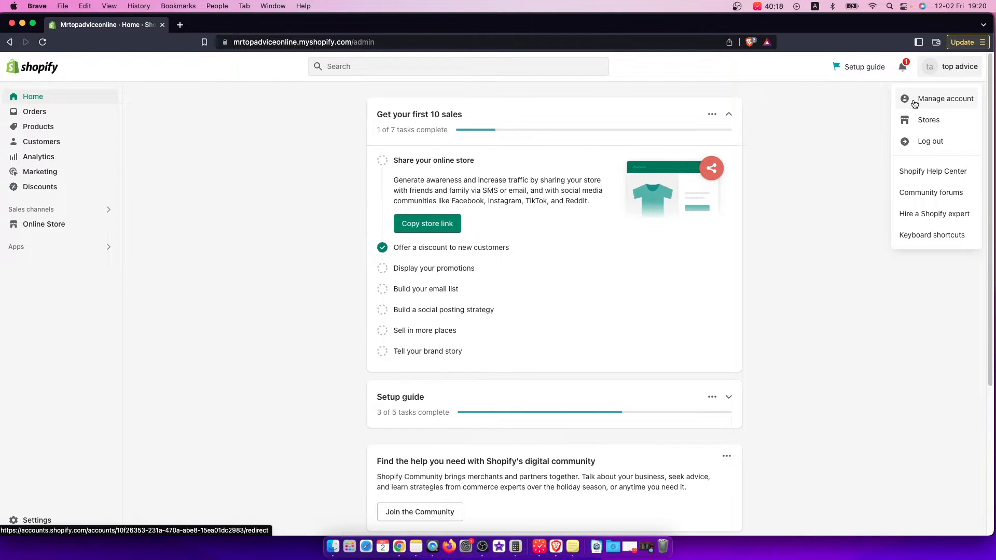
{"action": "left_click", "coordinate": [945, 99]}
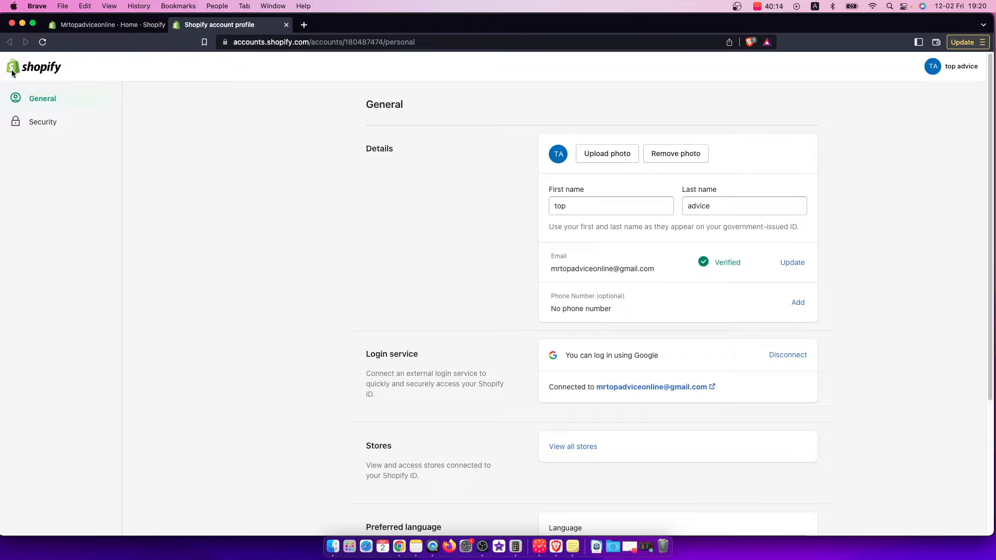
Scroll the General profile page down to the Preferred language section (English, American English format).
{"action": "scroll", "scroll_direction": "down", "scroll_amount": 3}
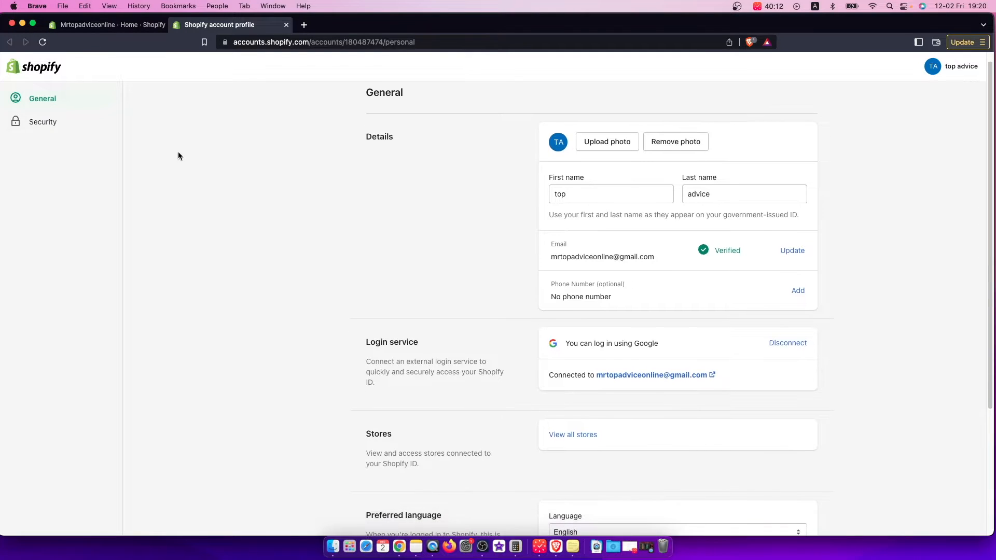
{"action": "scroll", "scroll_direction": "down", "scroll_amount": 3}
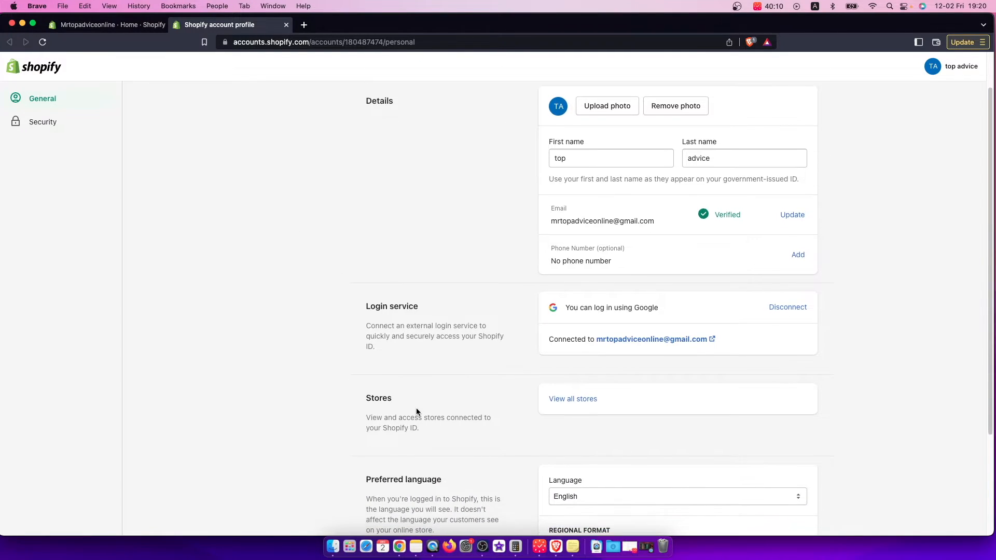
{"action": "scroll", "scroll_direction": "down", "scroll_amount": 3}
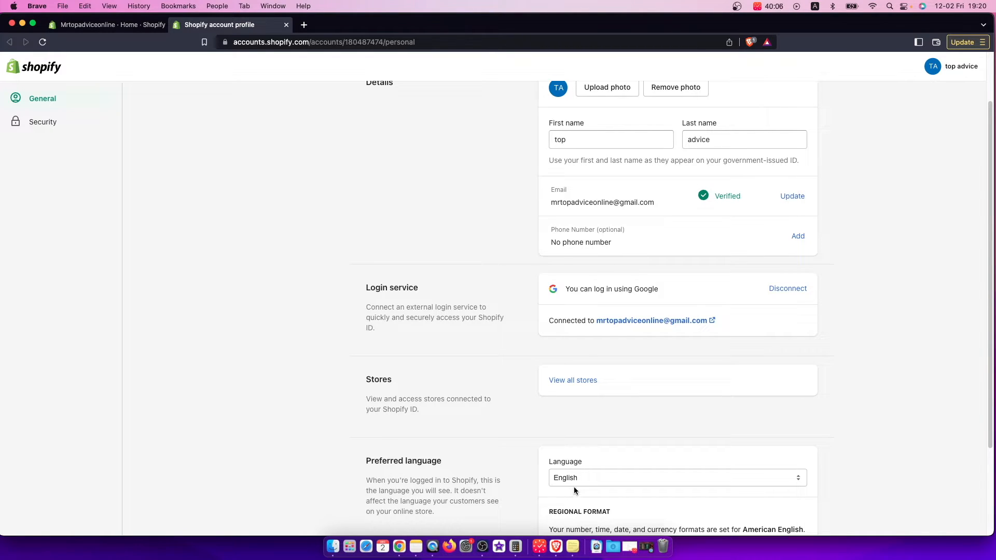
Set the preferred language to Deutsch and save, so the profile reloads in German.
{"action": "left_click", "coordinate": [678, 477]}
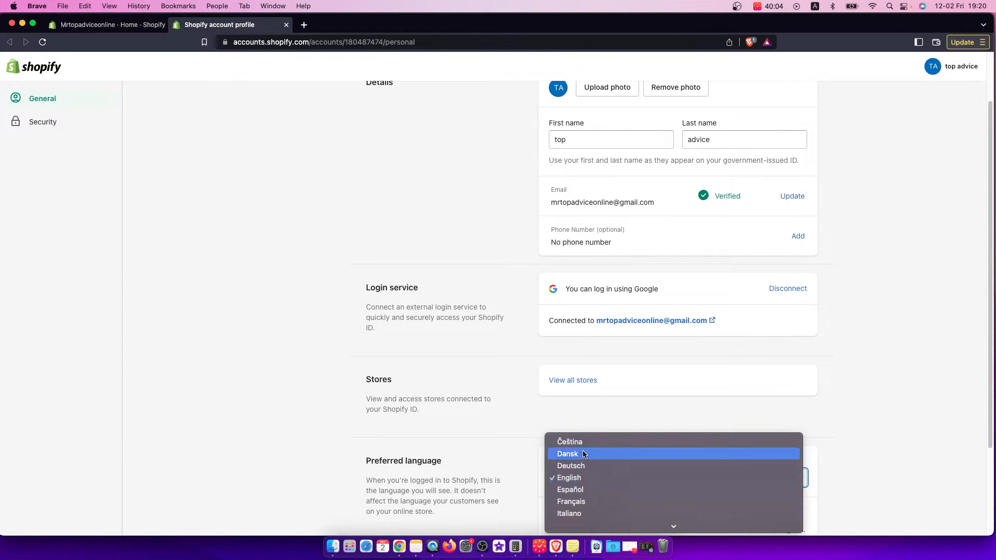
{"action": "mouse_move", "coordinate": [591, 442]}
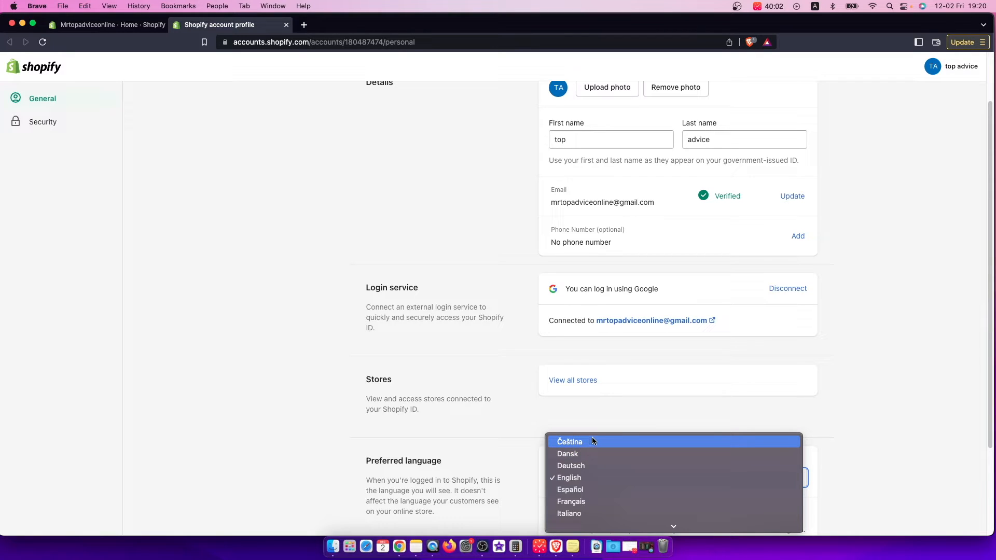
{"action": "mouse_move", "coordinate": [584, 453]}
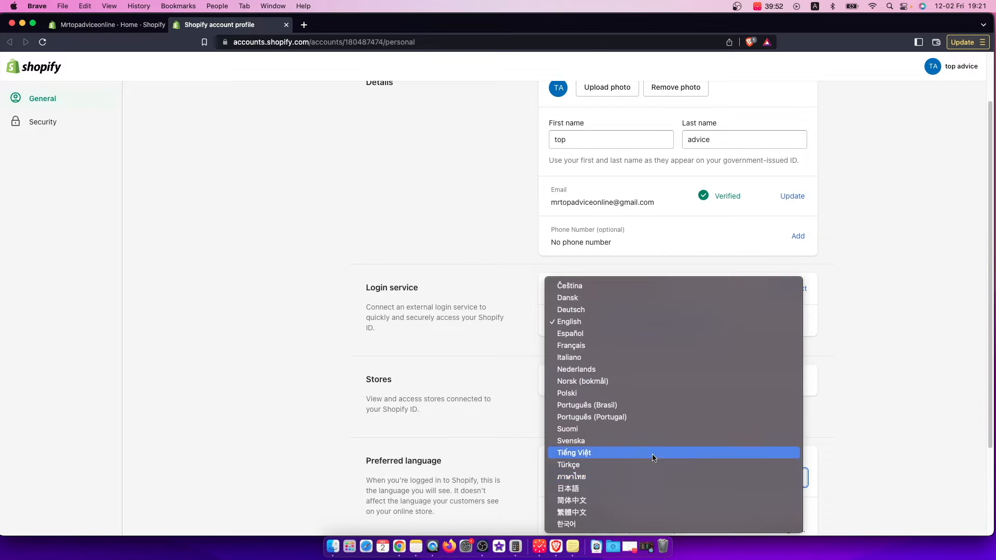
{"action": "mouse_move", "coordinate": [676, 369]}
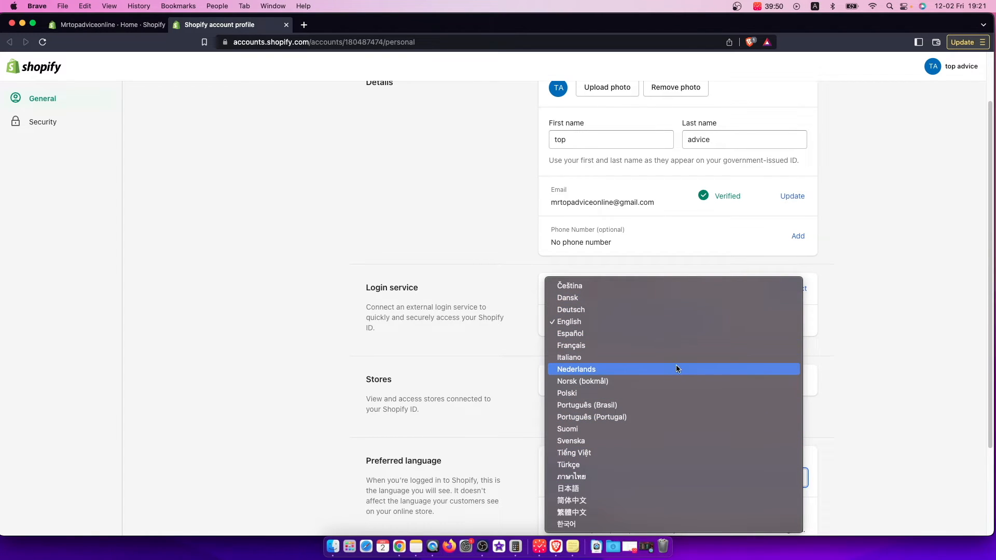
{"action": "mouse_move", "coordinate": [582, 298]}
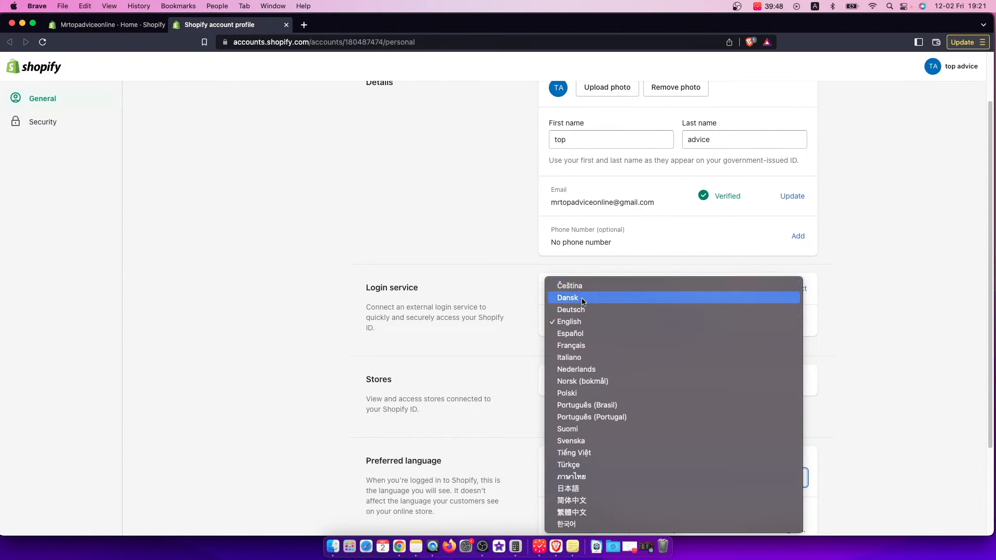
{"action": "left_click", "coordinate": [570, 311]}
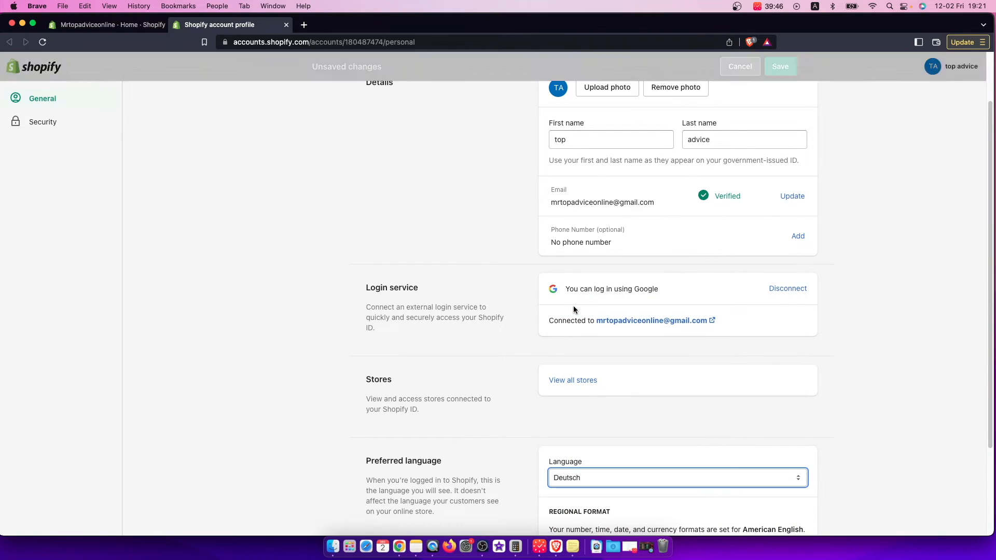
{"action": "left_click", "coordinate": [780, 66]}
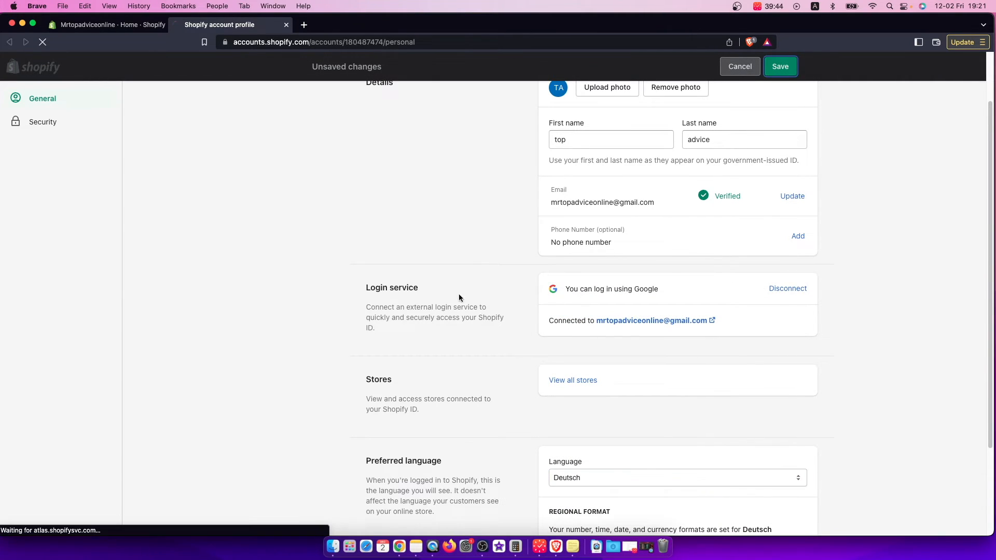
{"action": "left_click", "coordinate": [778, 67]}
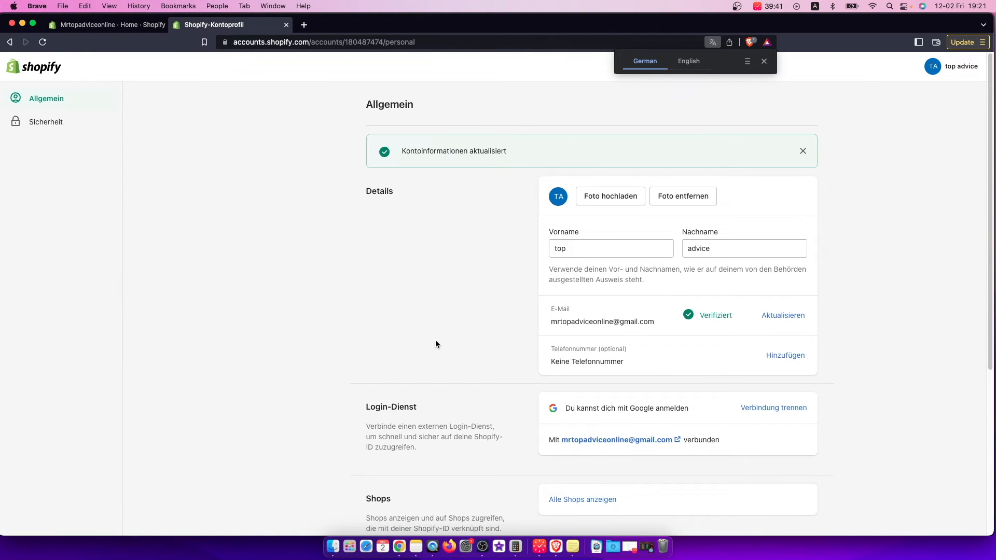
Return to the store admin Home tab, now in German, dismissing the browser's translate popup.
{"action": "left_click", "coordinate": [105, 25]}
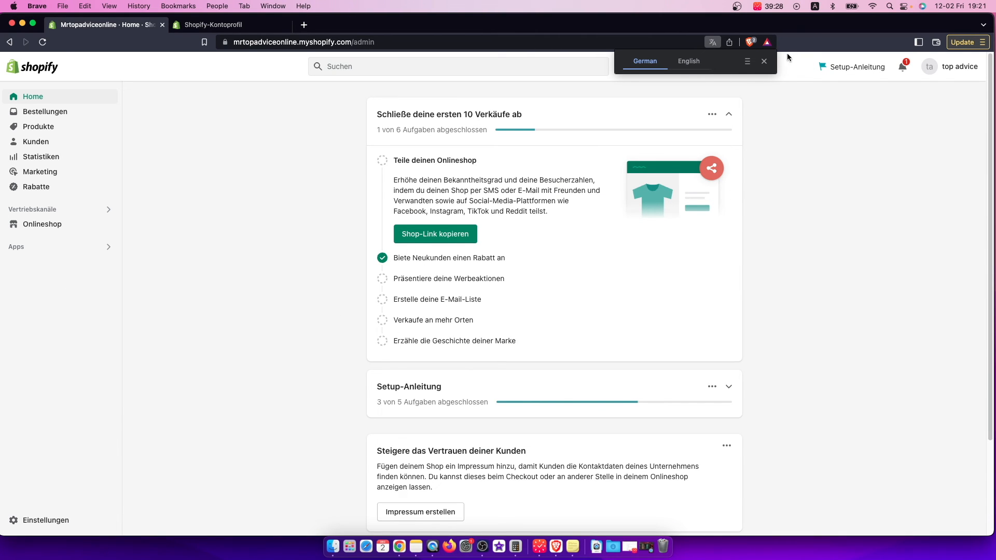
{"action": "left_click", "coordinate": [764, 62]}
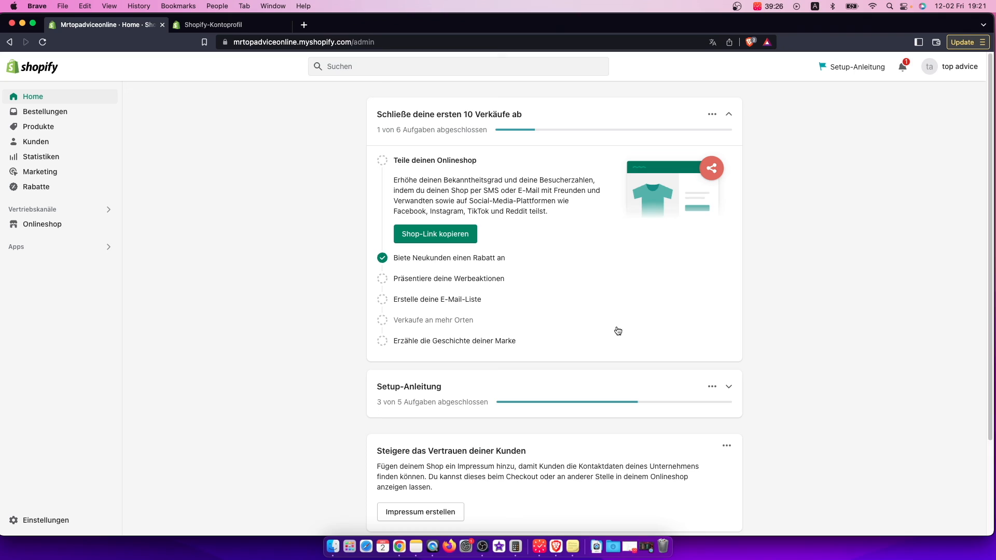